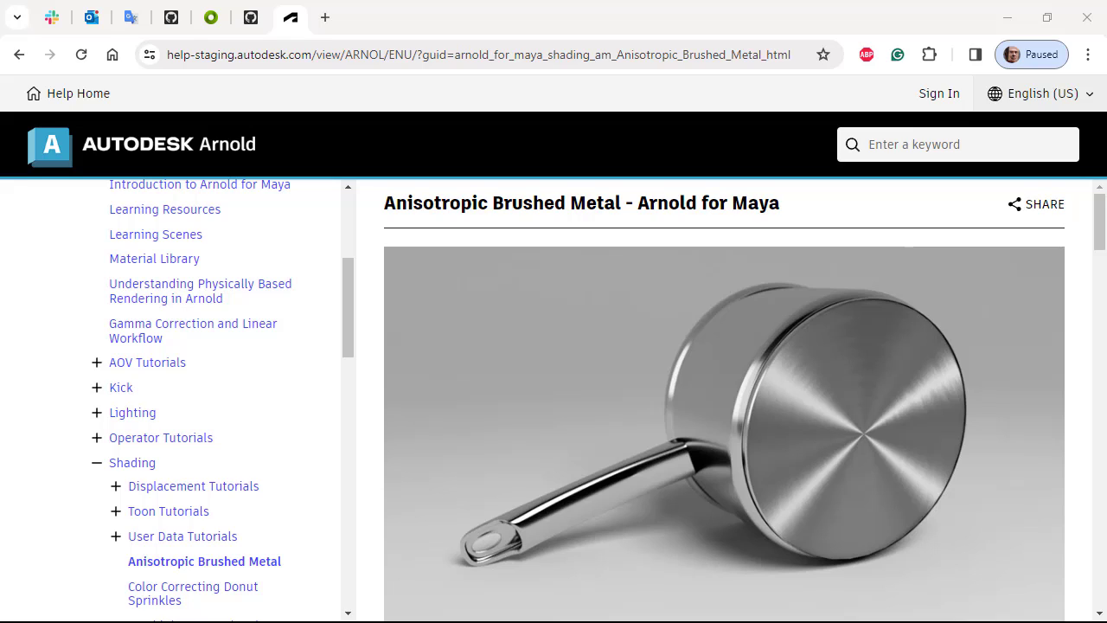
pyautogui.moveTo(389, 367)
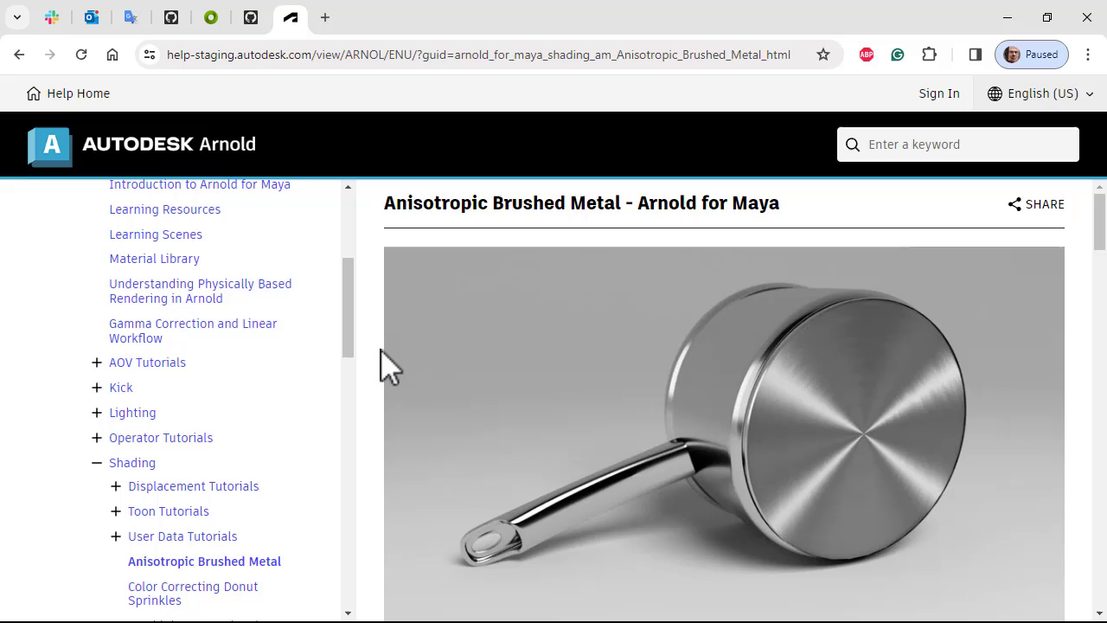
# Step: Read the tutorial's introduction and first instruction about the pot's base
pyautogui.scroll(-3)
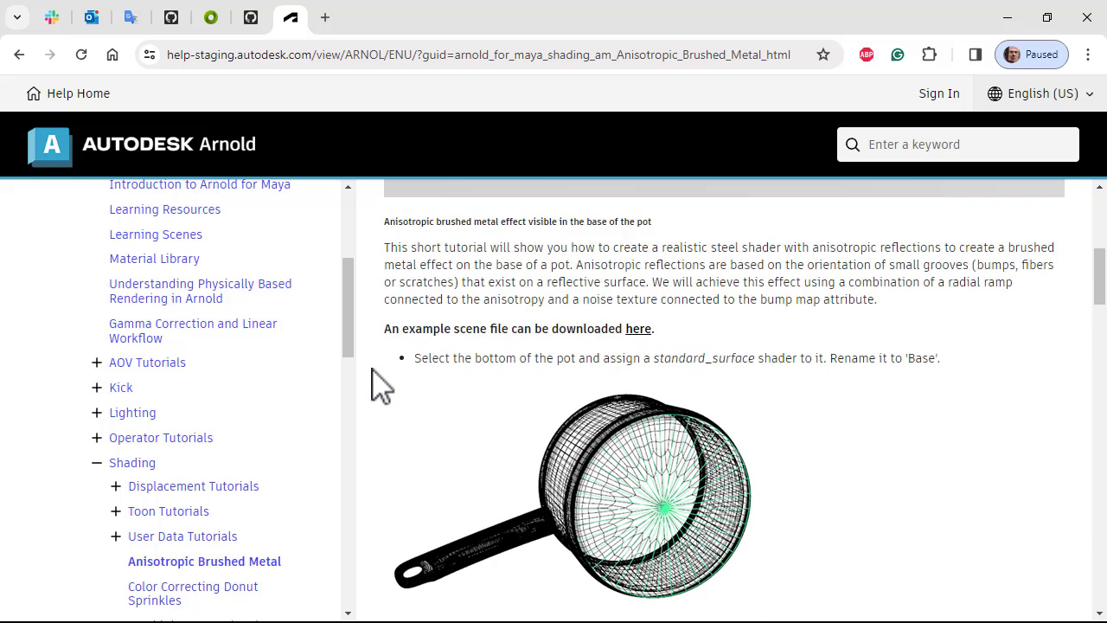
pyautogui.scroll(3)
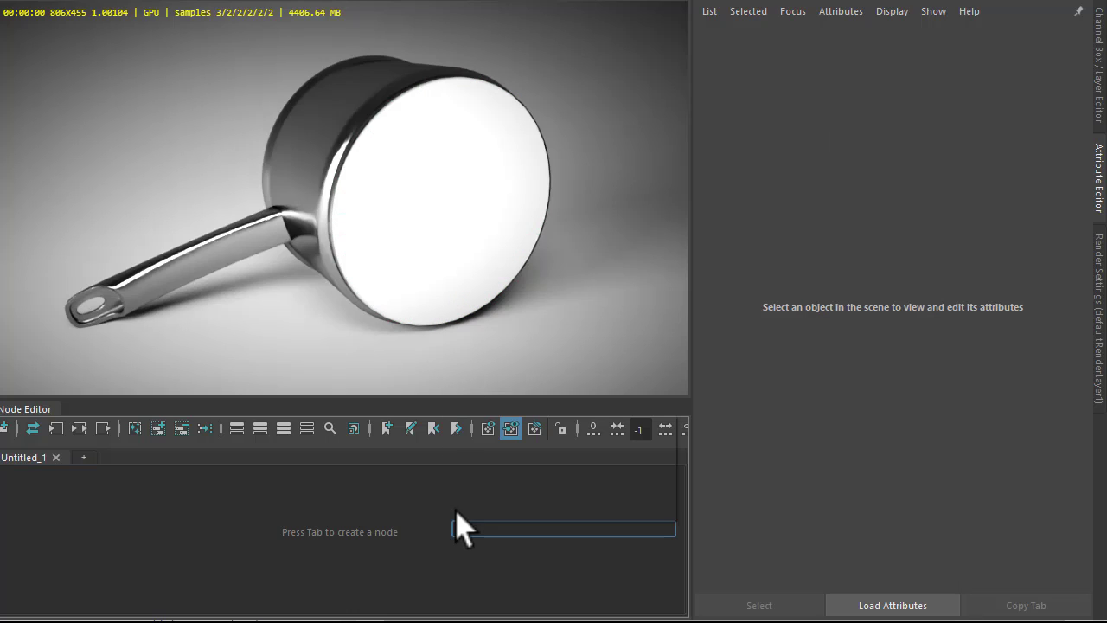
# Step: Assign a new grey aiStandardSurface9 to the pot base with metalness 1.000 and specular roughness 0.400
pyautogui.write('stand')
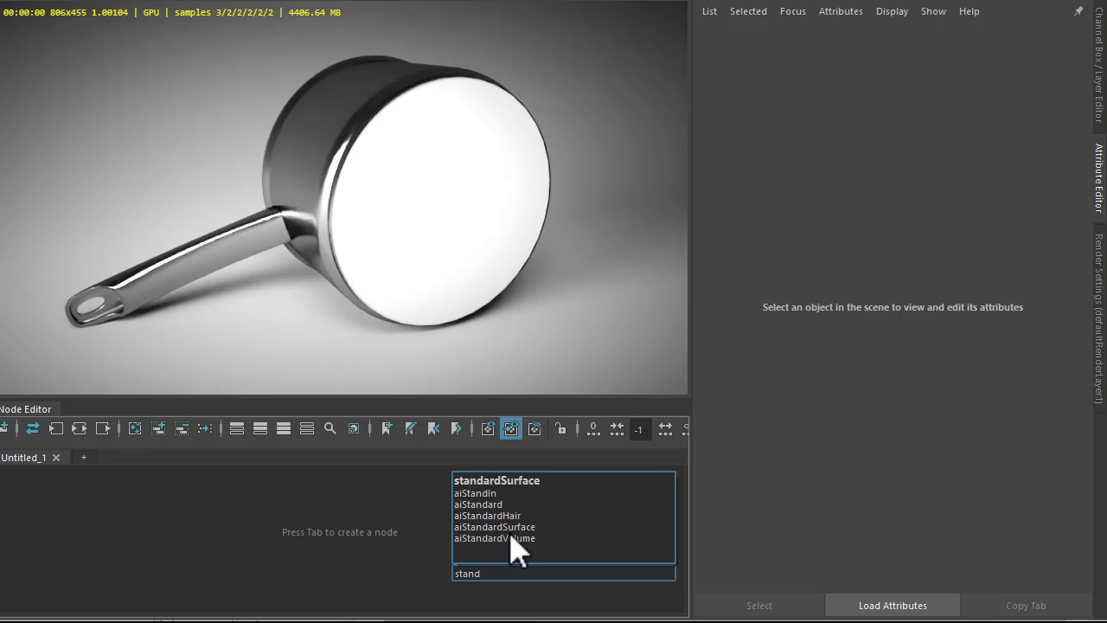
pyautogui.click(494, 526)
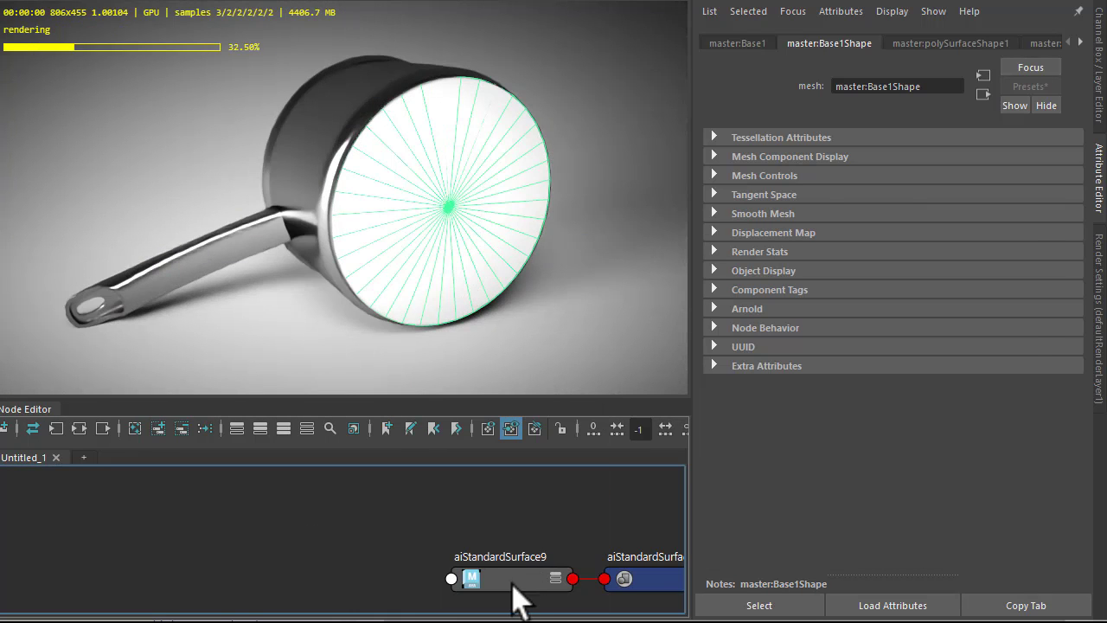
pyautogui.click(470, 577)
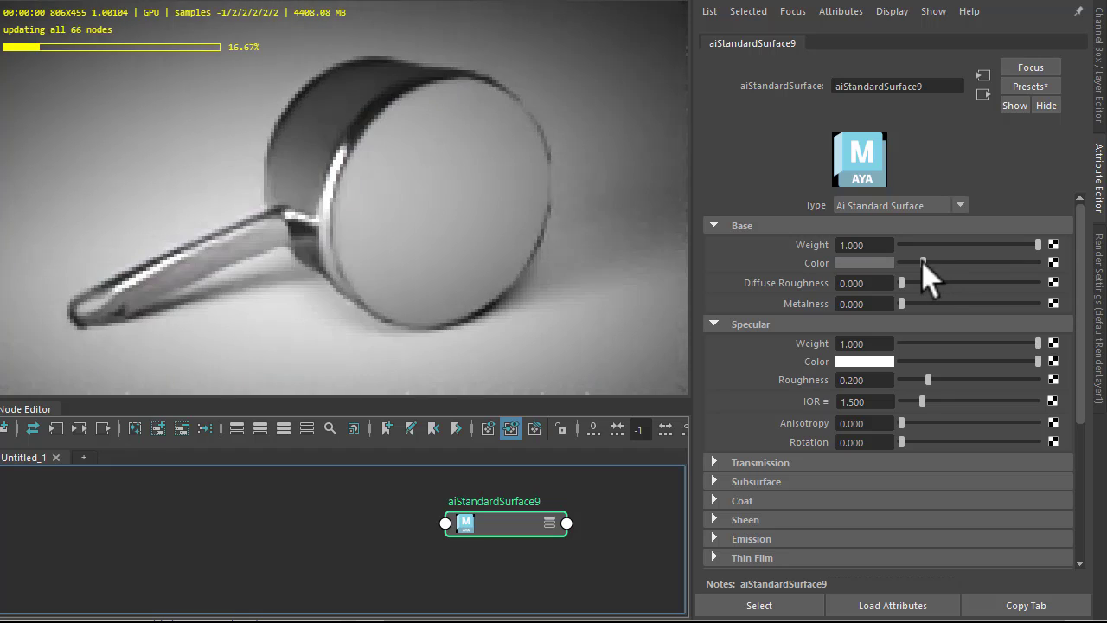
pyautogui.moveTo(901, 304); pyautogui.dragTo(1038, 305)
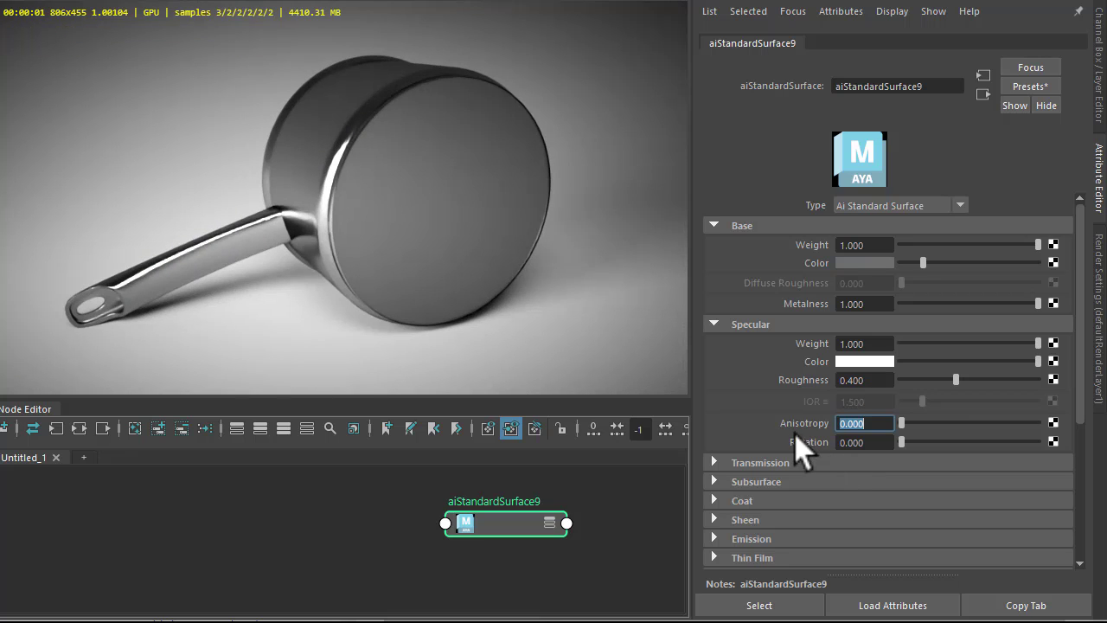
pyautogui.moveTo(1064, 436)
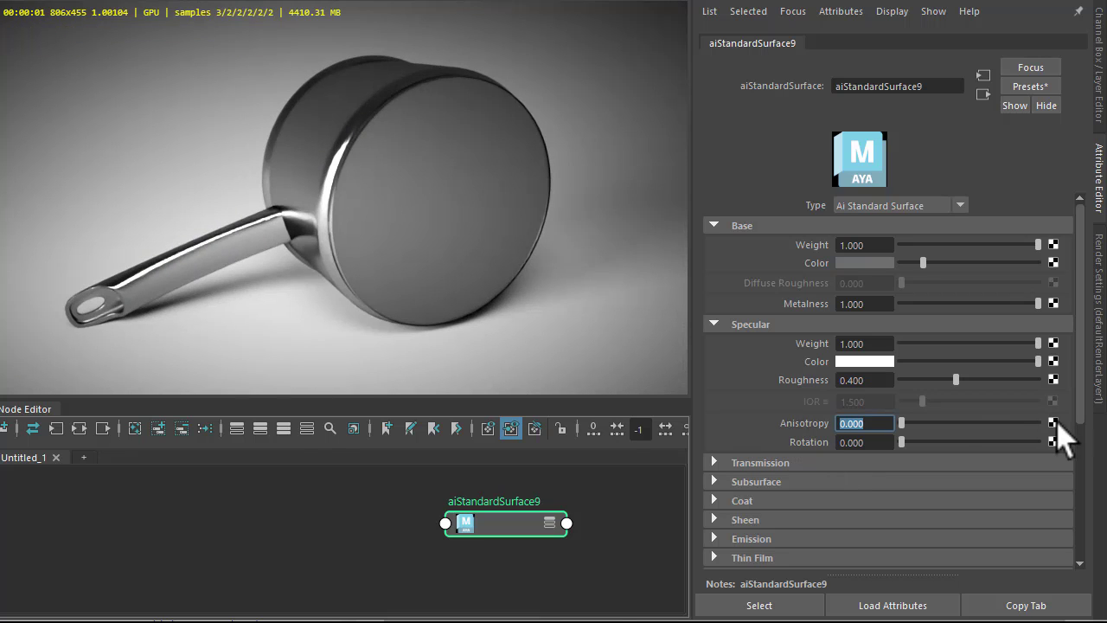
# Step: Feed a new aiRampRgb6's outColor into aiStandardSurface9's specular anisotropy
pyautogui.click(1053, 422)
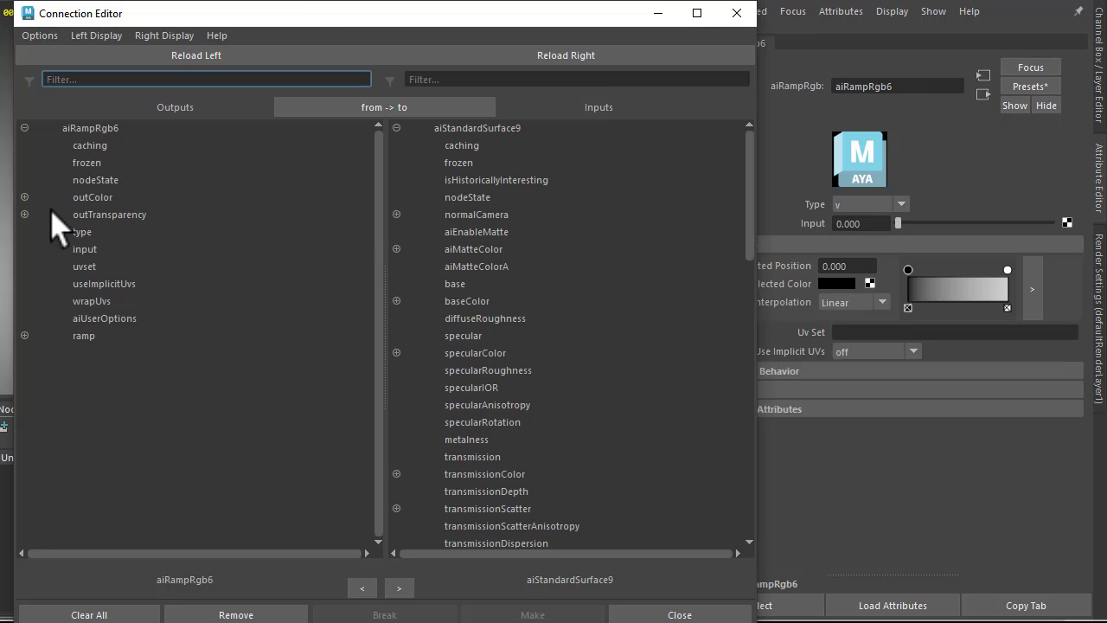
pyautogui.click(24, 197)
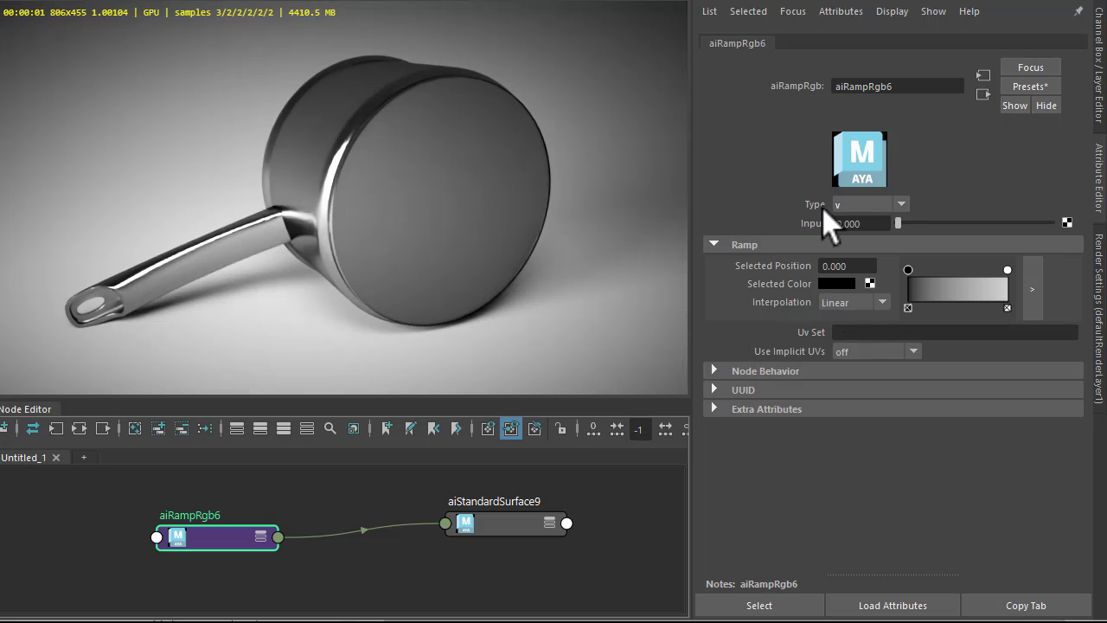
pyautogui.click(901, 204)
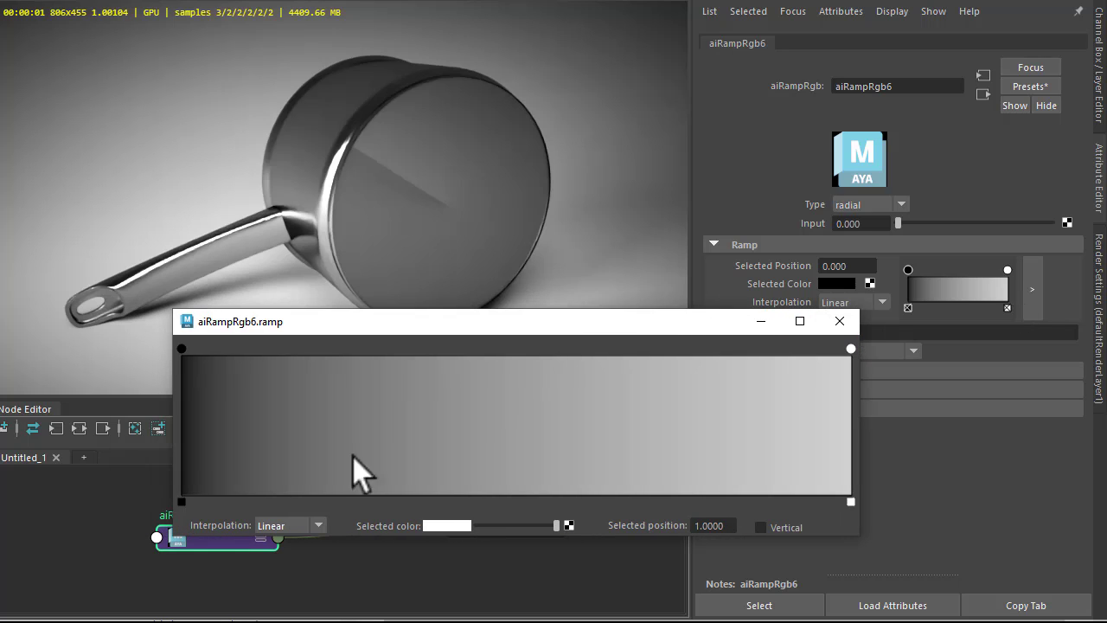
# Step: Make the radial ramp smooth and arrange stops into three repeating dark-to-light bands
pyautogui.click(290, 526)
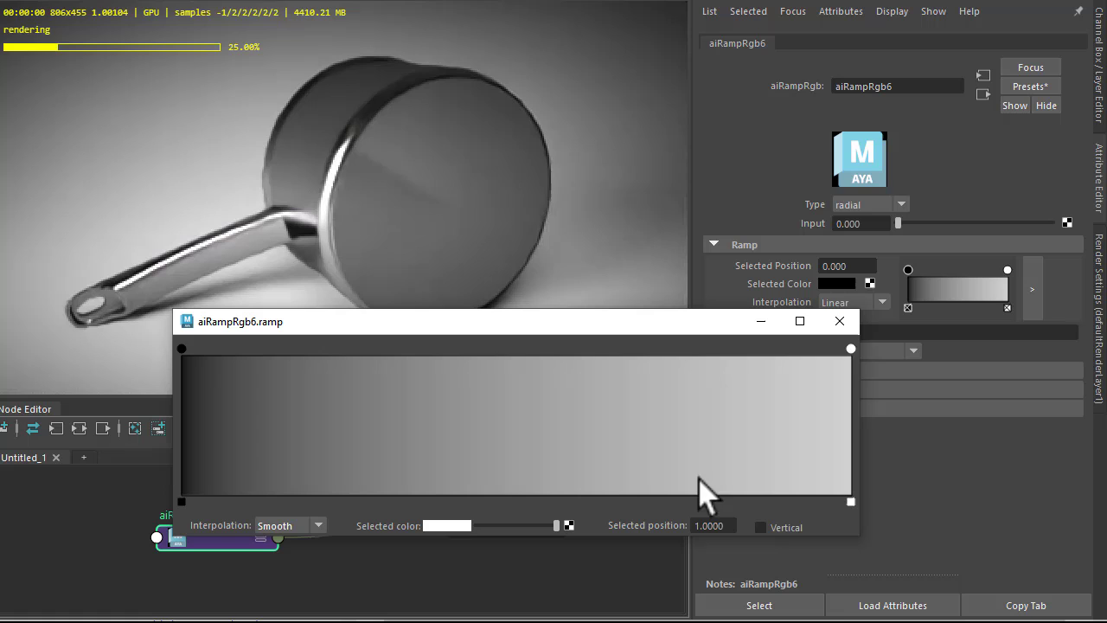
pyautogui.click(182, 350)
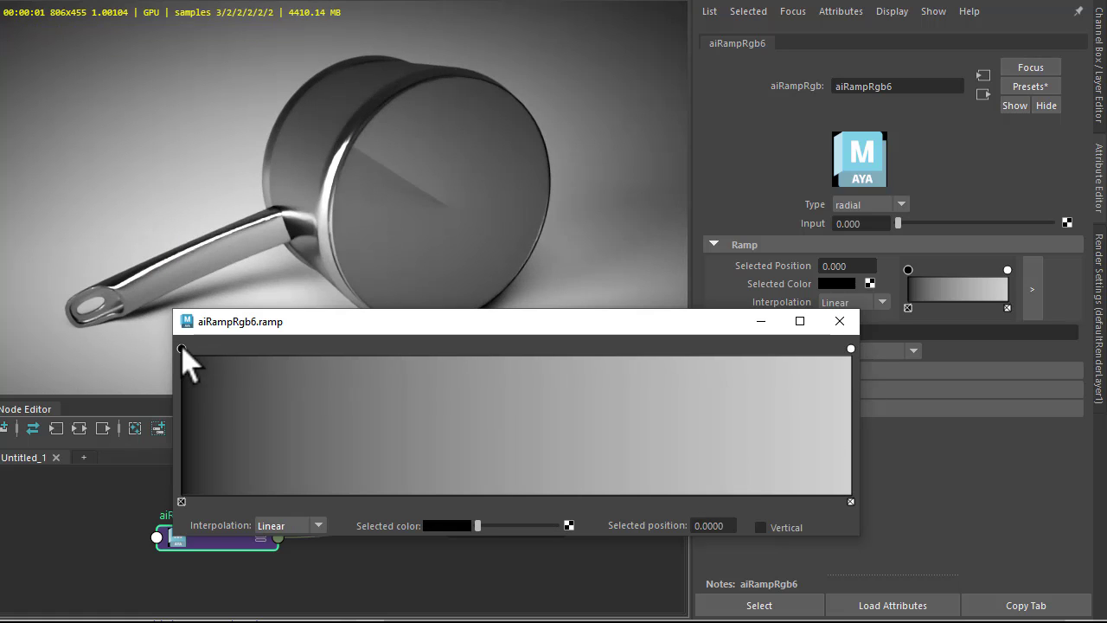
pyautogui.click(290, 526)
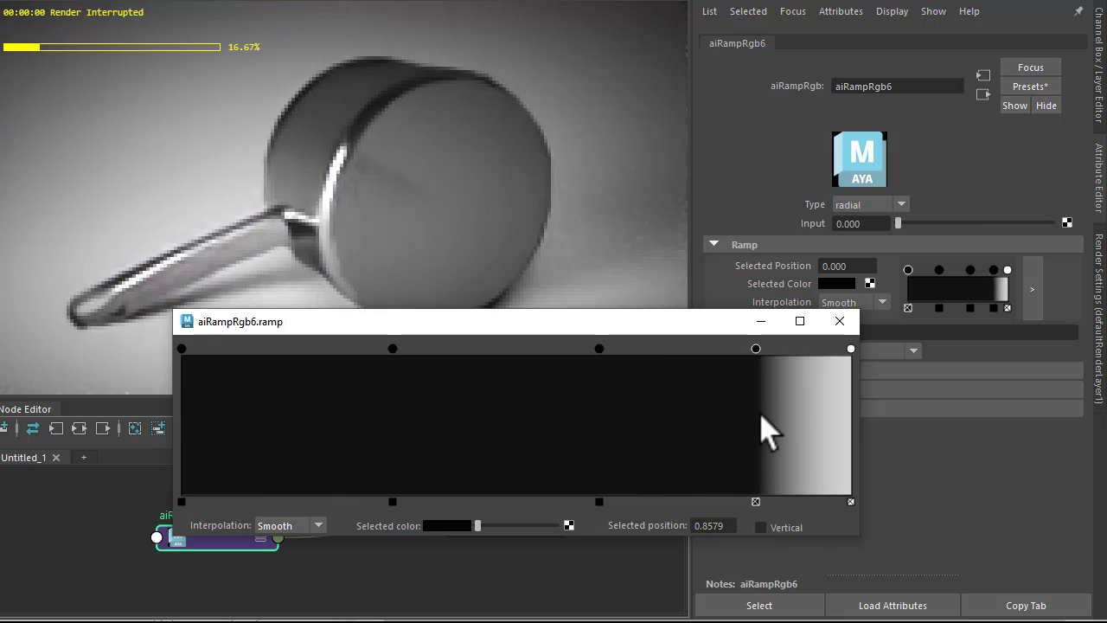
pyautogui.moveTo(754, 348); pyautogui.dragTo(585, 347)
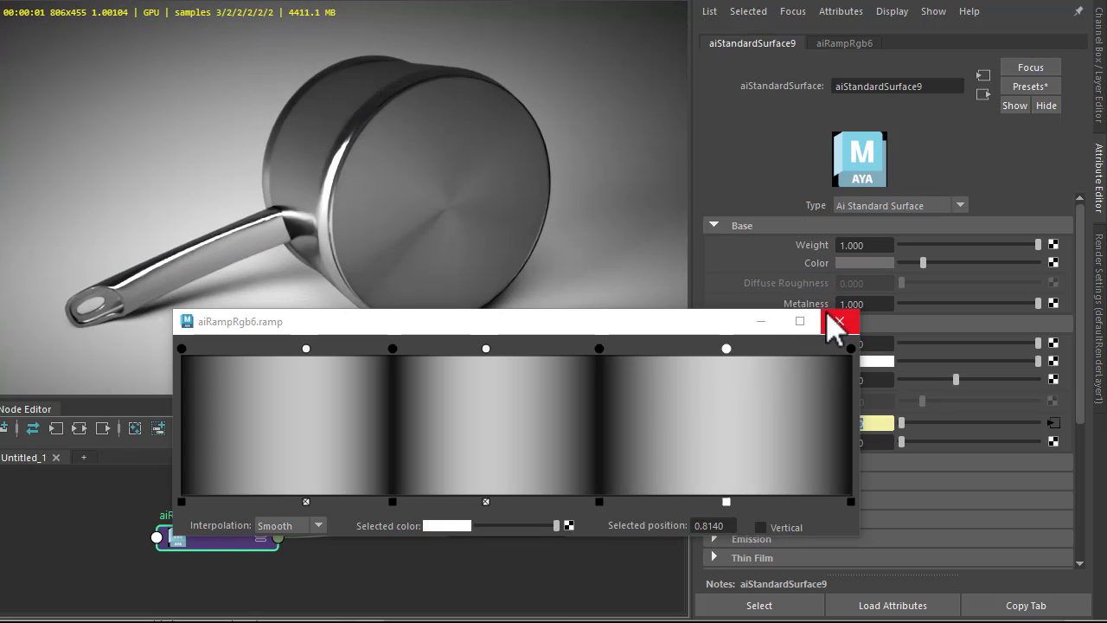
# Step: Close the ramp editor and raise specular rotation to about 0.154
pyautogui.click(837, 322)
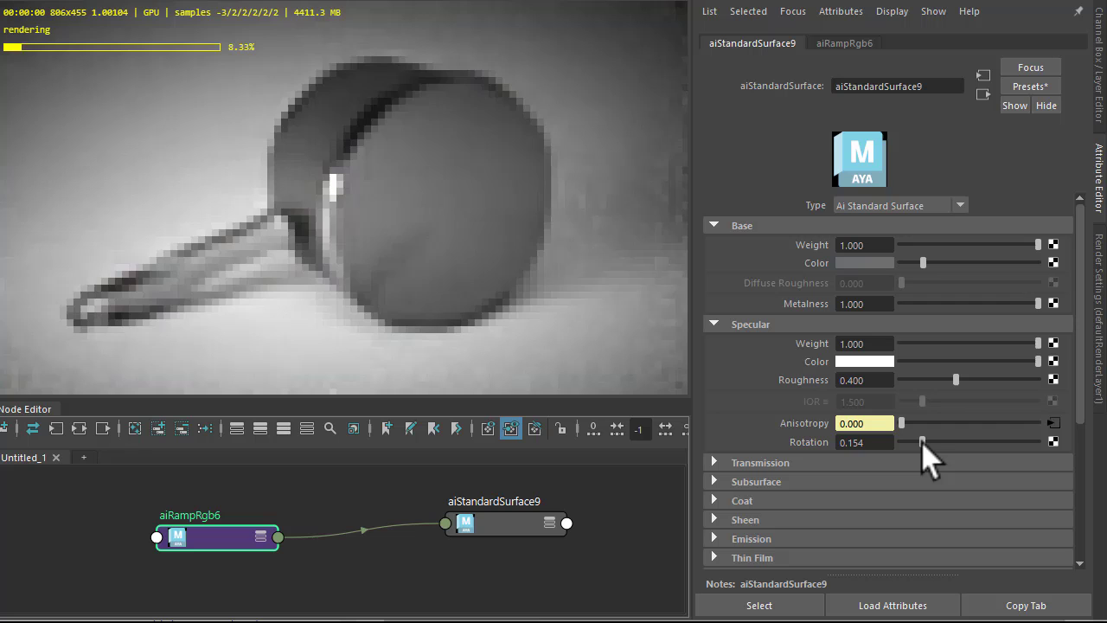
pyautogui.moveTo(922, 441); pyautogui.dragTo(931, 441)
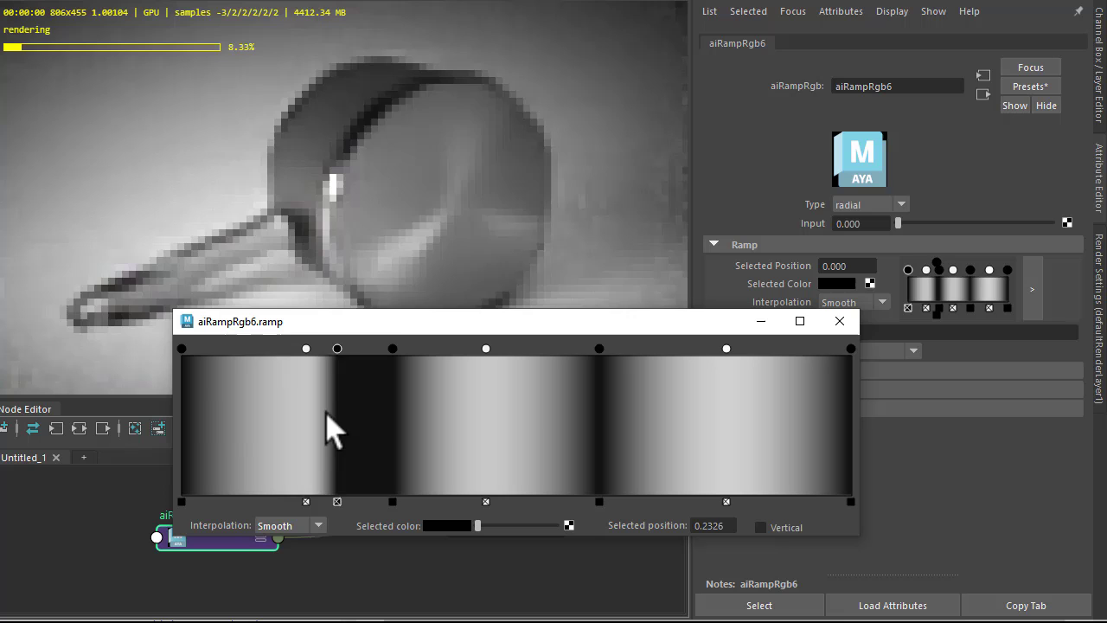
# Step: Reposition ramp stops into four sharper gradient bands, then dismiss the enlarged ramp editor
pyautogui.moveTo(335, 348); pyautogui.dragTo(256, 348)
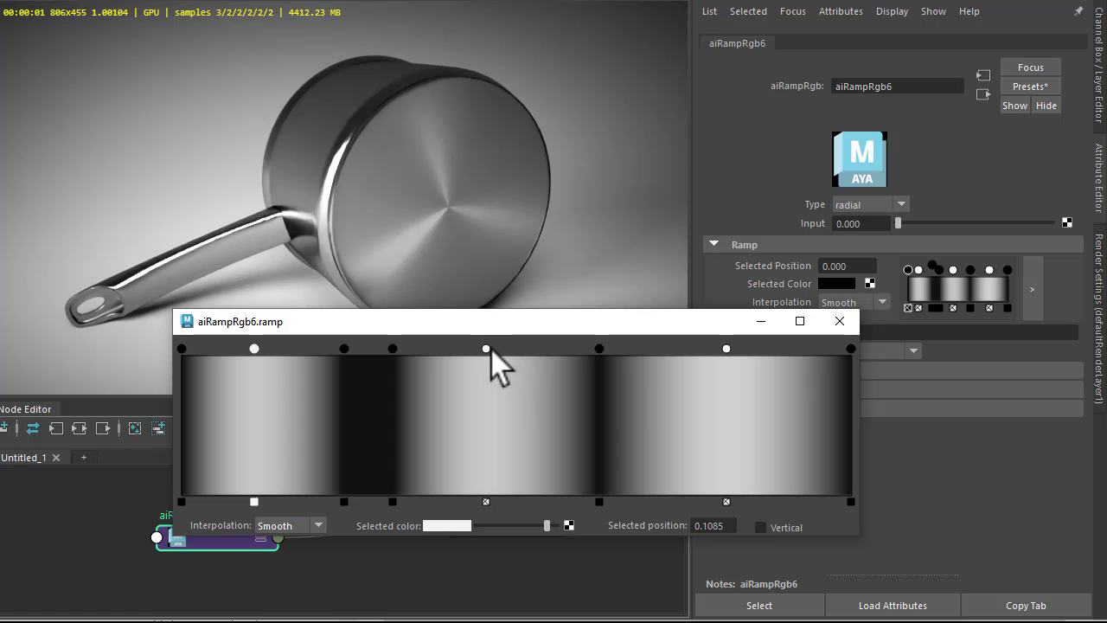
pyautogui.moveTo(484, 347); pyautogui.dragTo(542, 348)
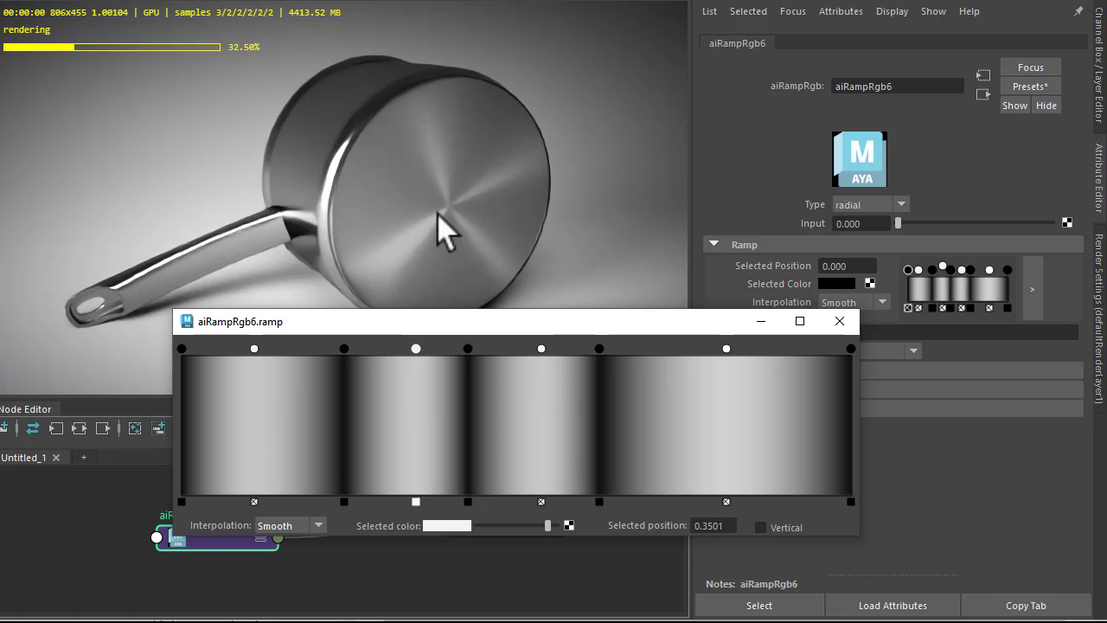
pyautogui.moveTo(770, 384)
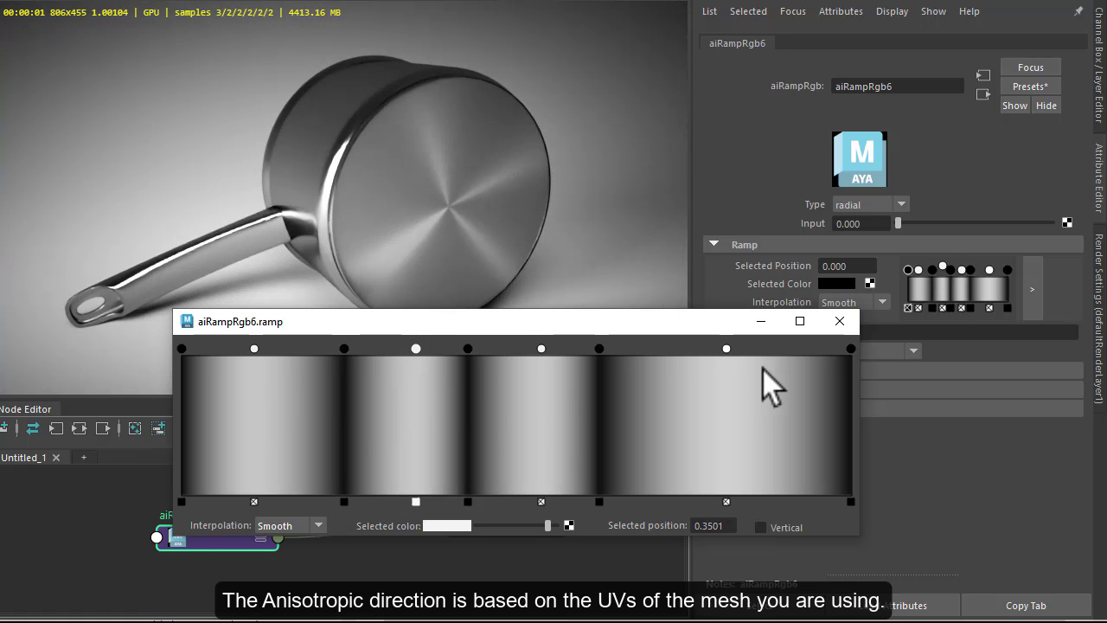
pyautogui.click(837, 320)
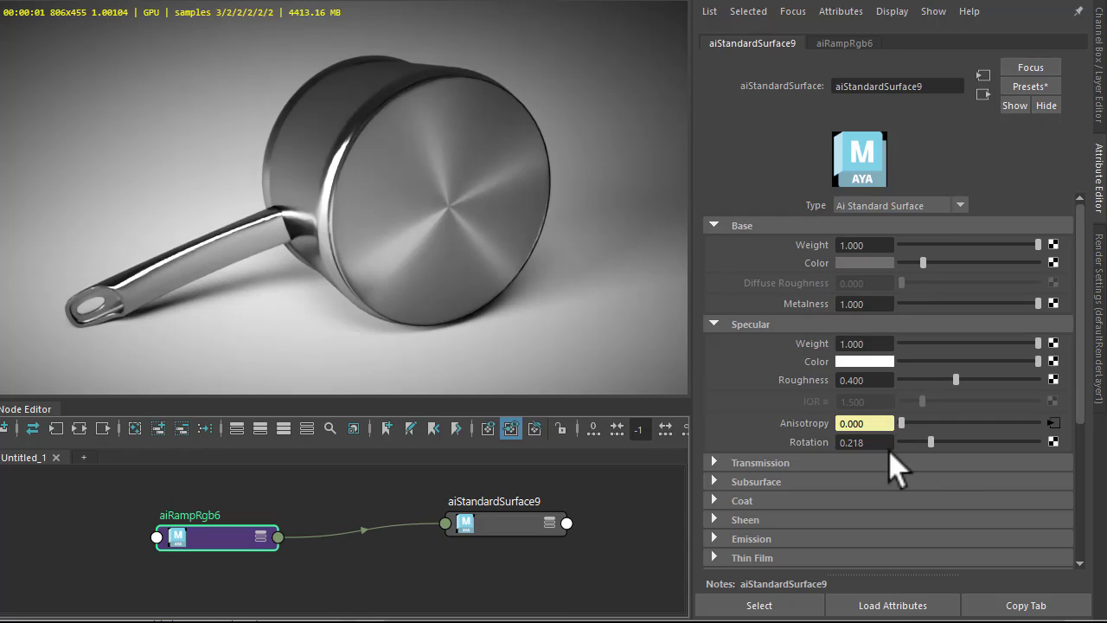
# Step: Fine-tune aiStandardSurface9's specular rotation to 0.244
pyautogui.moveTo(931, 443); pyautogui.dragTo(938, 443)
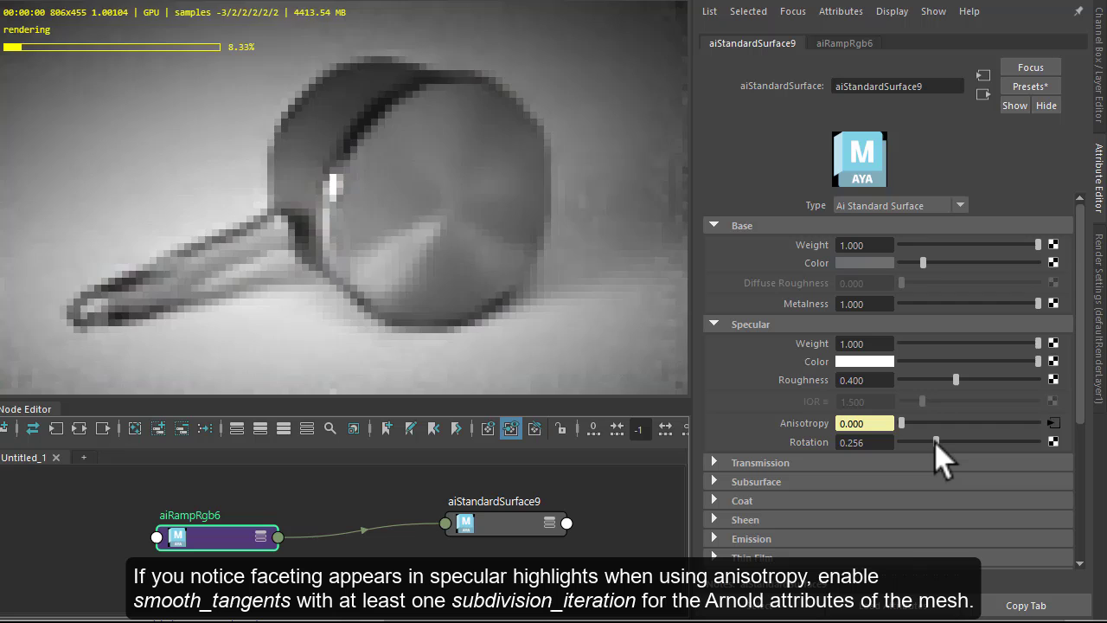
pyautogui.moveTo(937, 442); pyautogui.dragTo(933, 441)
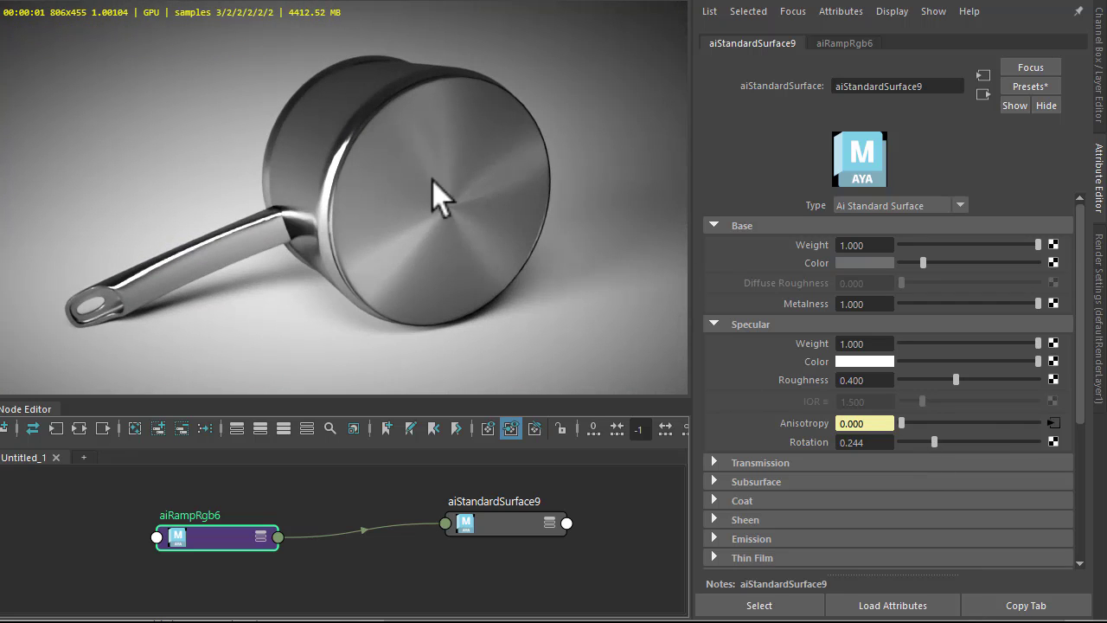
pyautogui.moveTo(515, 332)
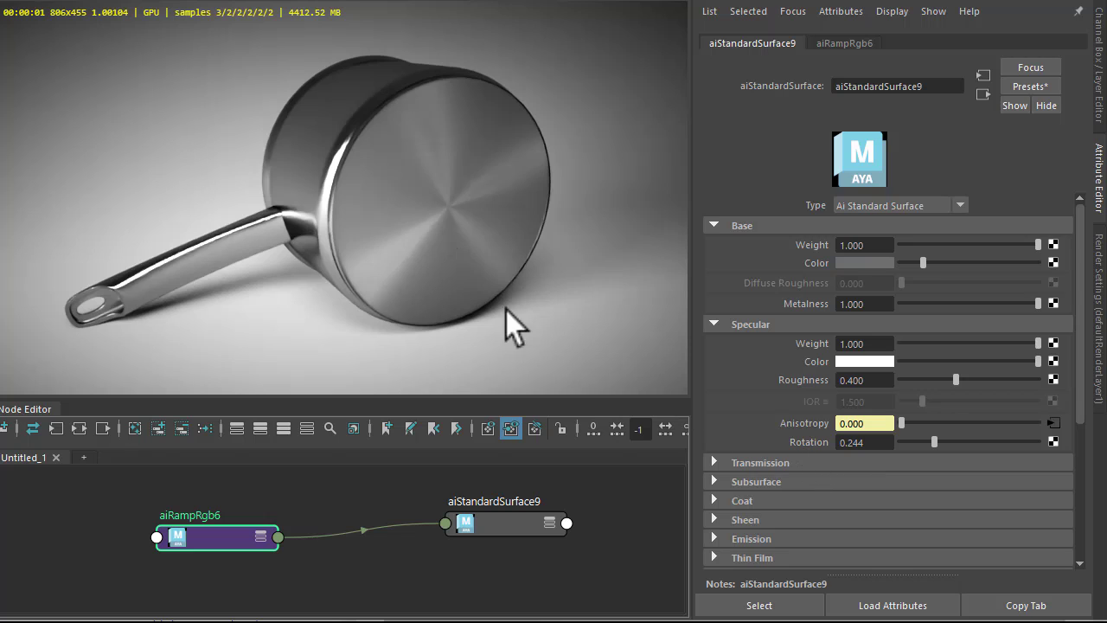
pyautogui.moveTo(545, 537)
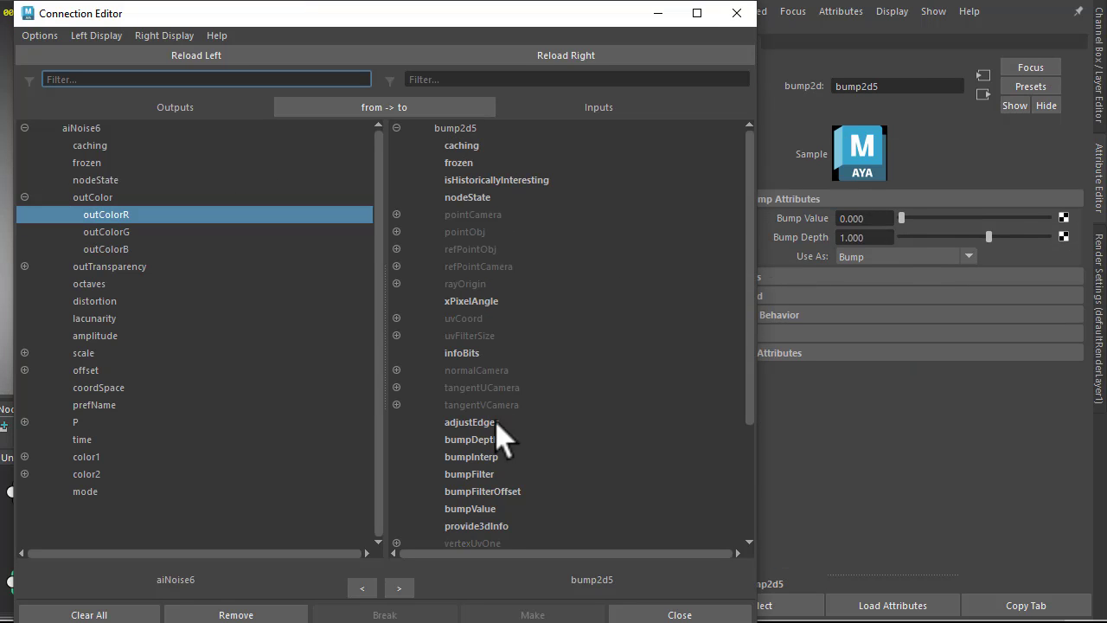
# Step: Wire aiNoise6 outColorR to bump2d5 bumpValue and select aiNoise6
pyautogui.click(677, 614)
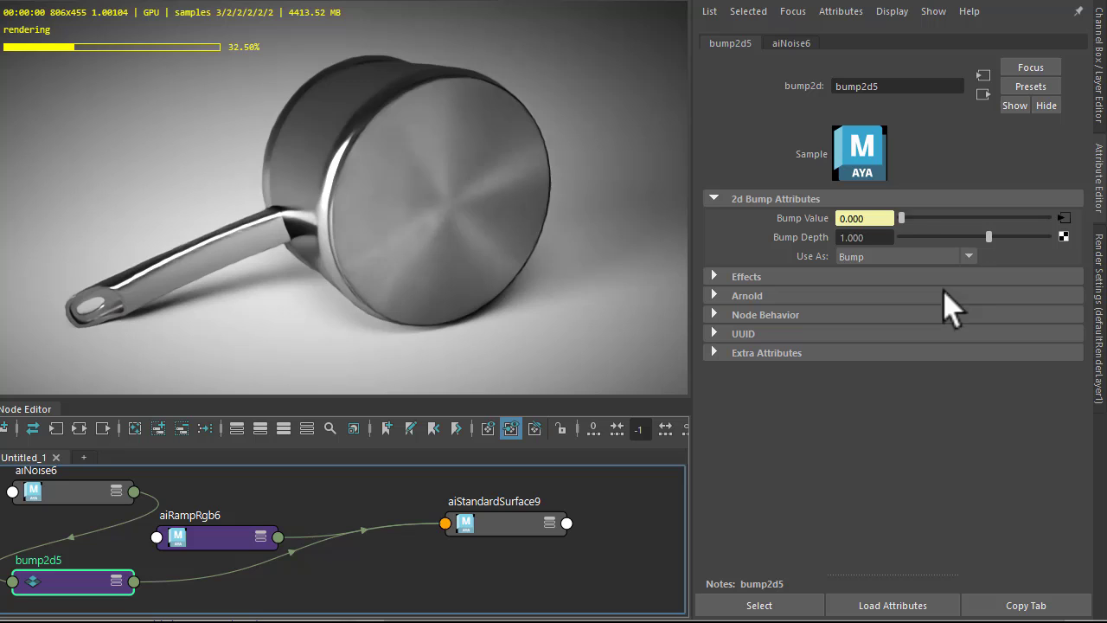
pyautogui.click(790, 41)
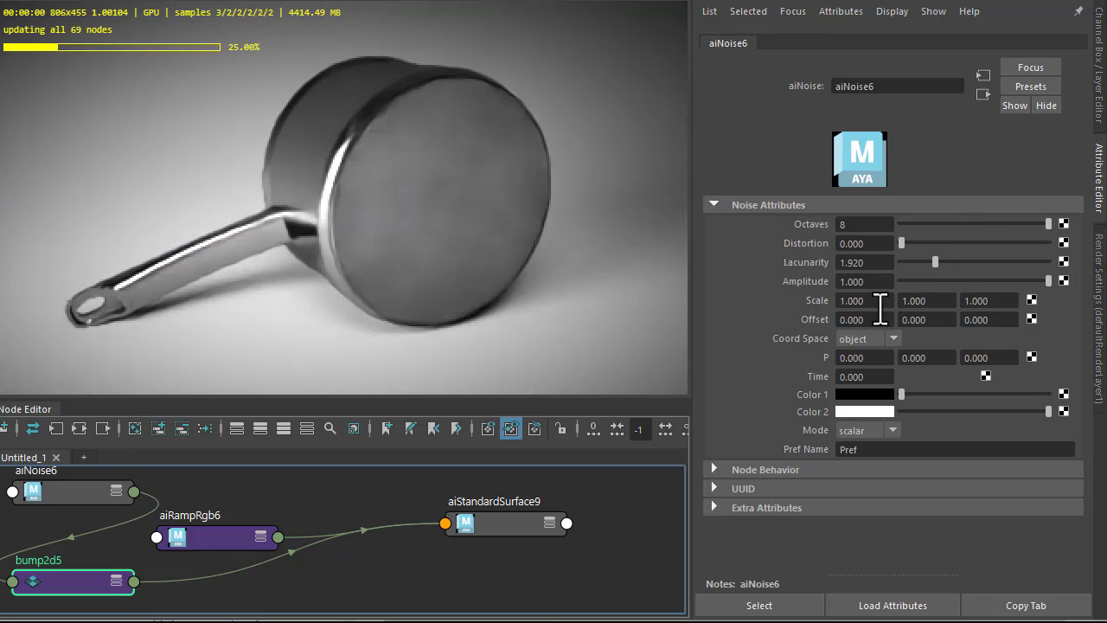
# Step: Set aiNoise6's coordinate space to world
pyautogui.click(865, 337)
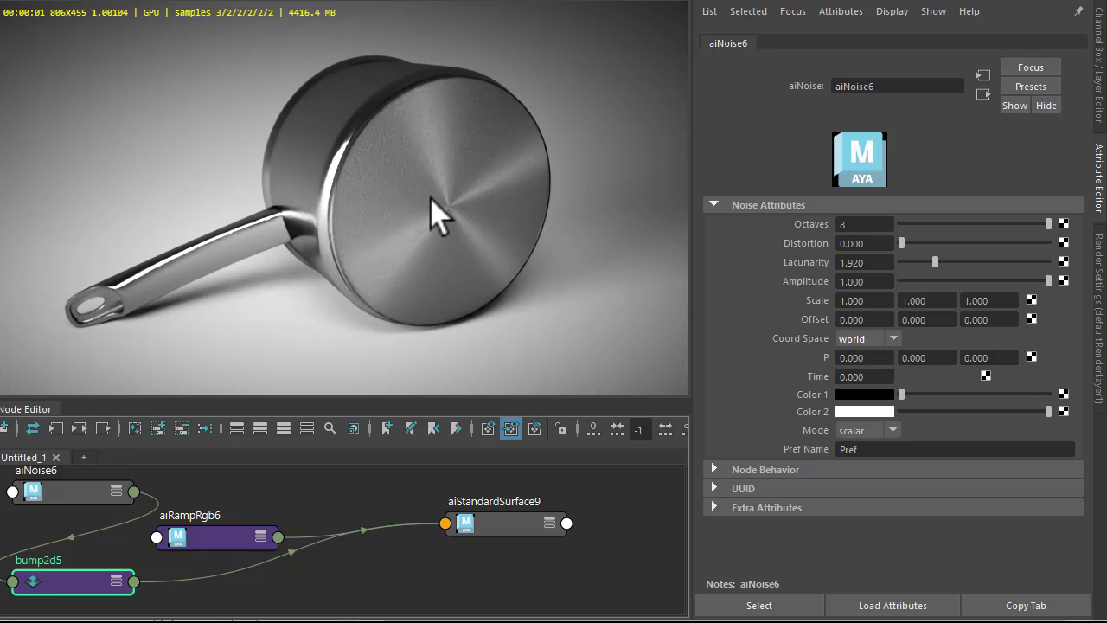
pyautogui.moveTo(749, 246)
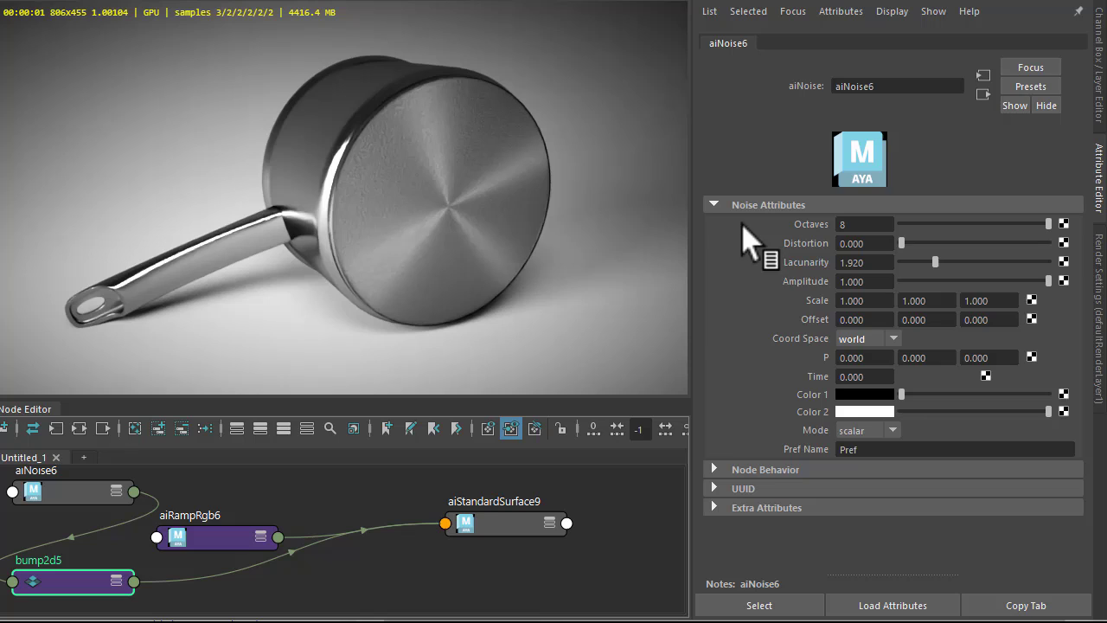
pyautogui.moveTo(892, 307)
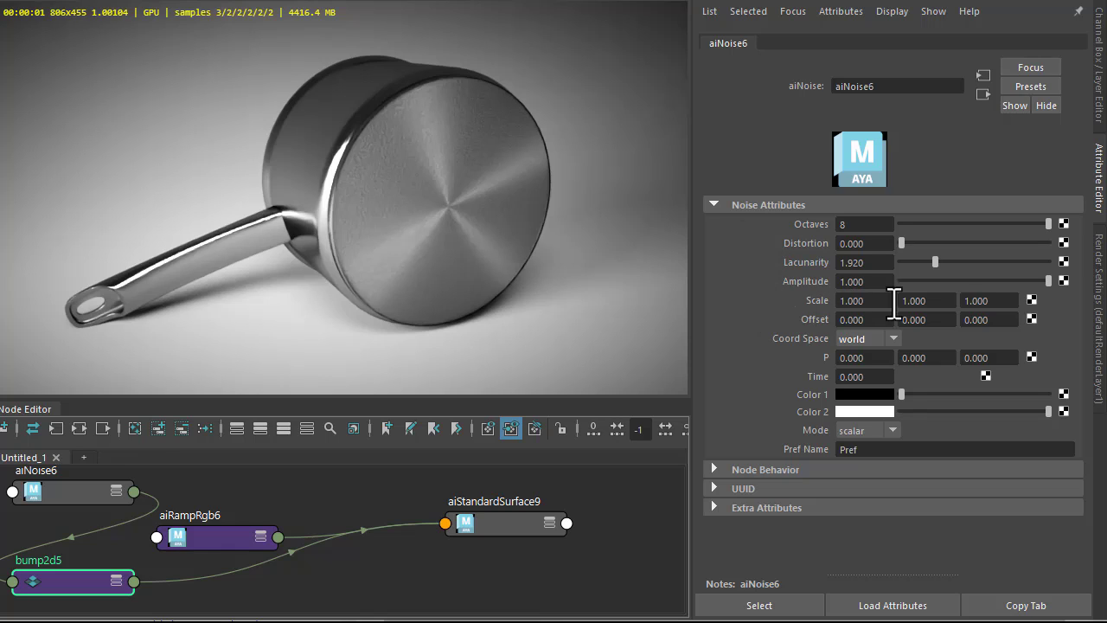
pyautogui.moveTo(1034, 311)
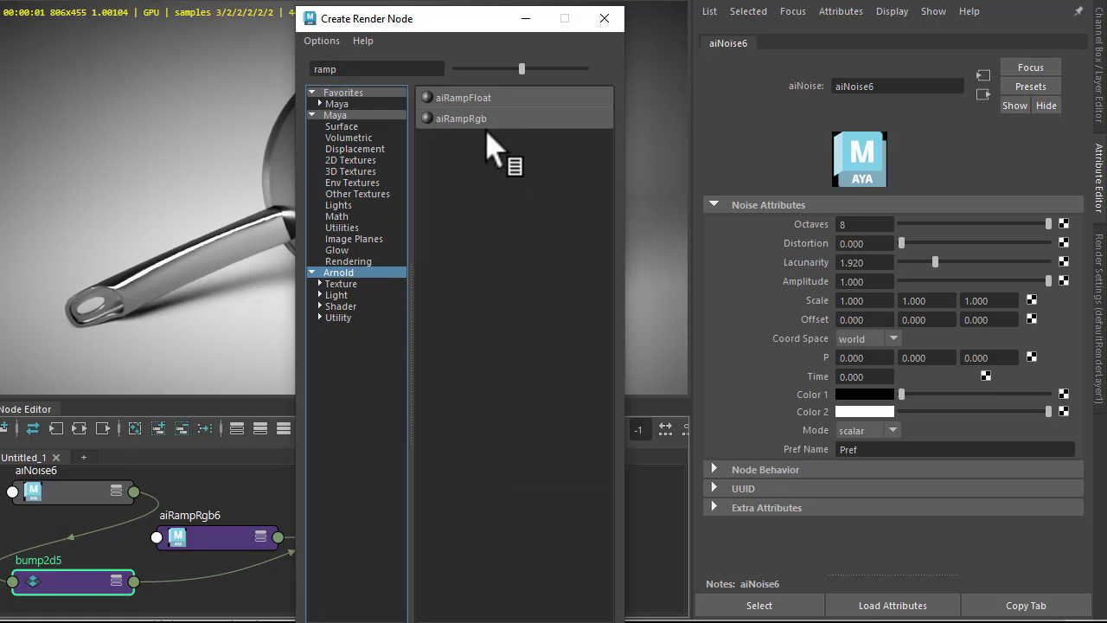
# Step: Create a circular aiRampFloat6 feeding aiNoise6, then return to aiStandardSurface9
pyautogui.doubleClick(464, 97)
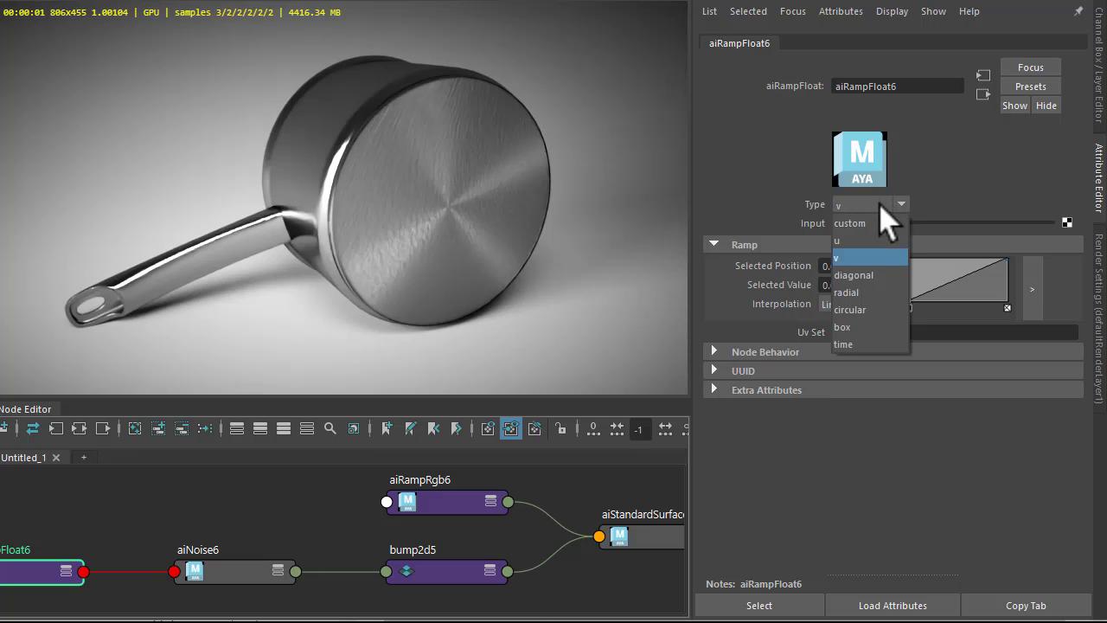
pyautogui.click(851, 309)
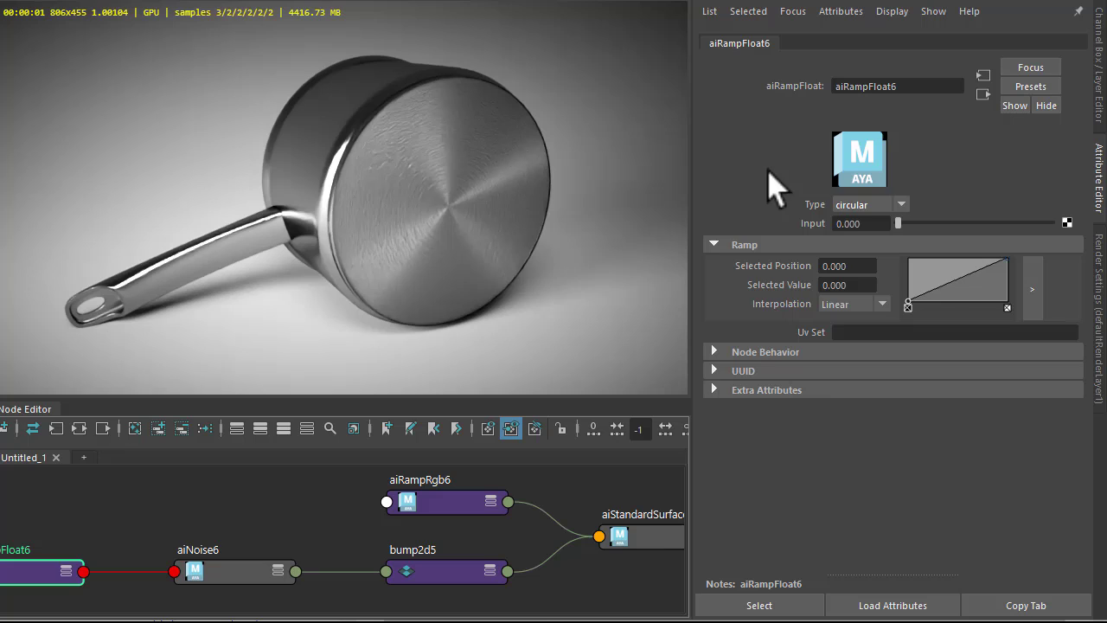
pyautogui.click(640, 516)
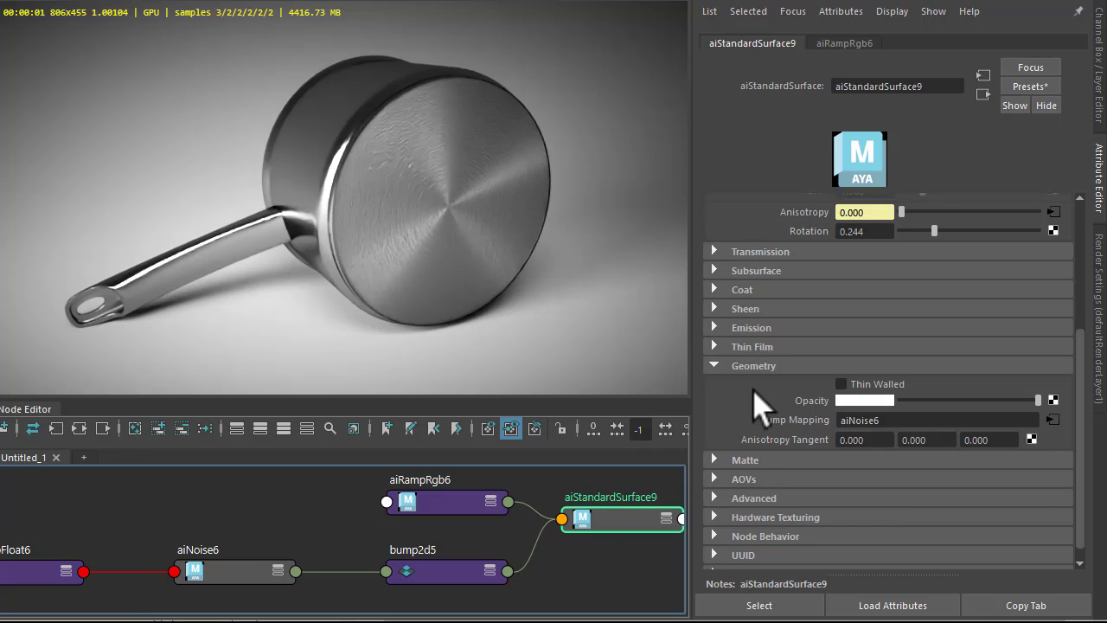
# Step: Review aiRampFloat6 and aiNoise6 settings to confirm the circular ramp drives aiNoise6's scale
pyautogui.scroll(3)
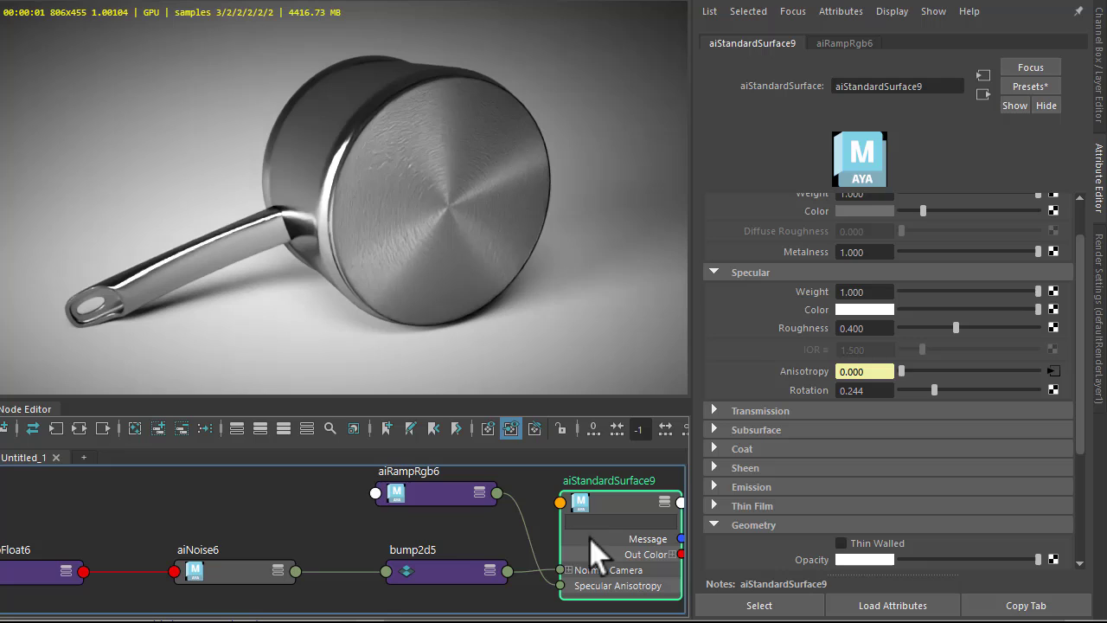
pyautogui.moveTo(242, 592)
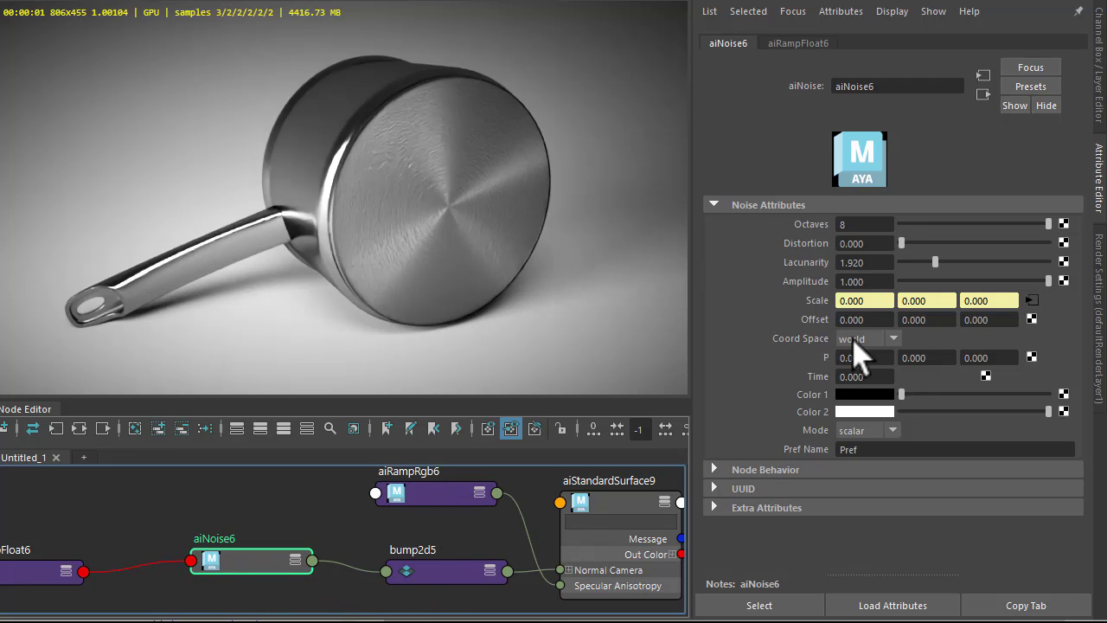
pyautogui.moveTo(830, 311)
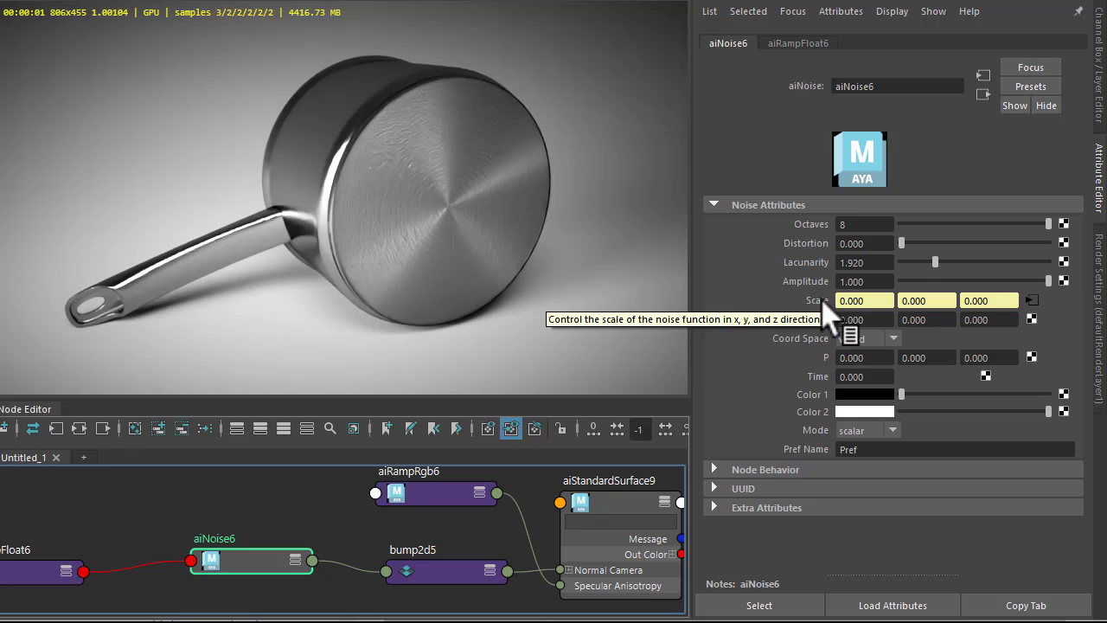
pyautogui.click(55, 553)
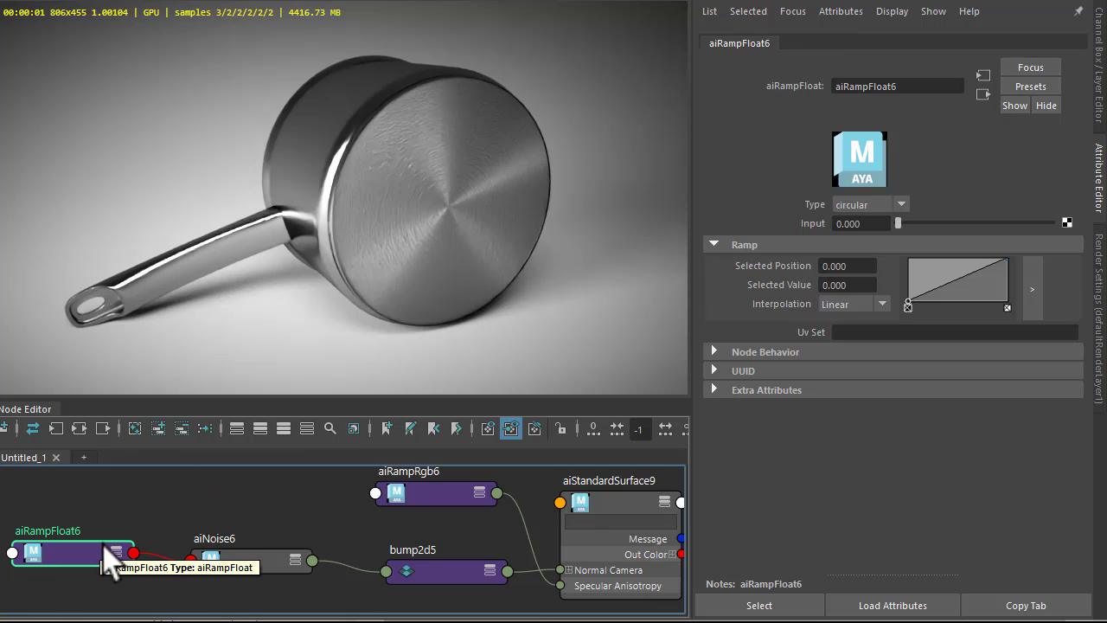
pyautogui.click(250, 560)
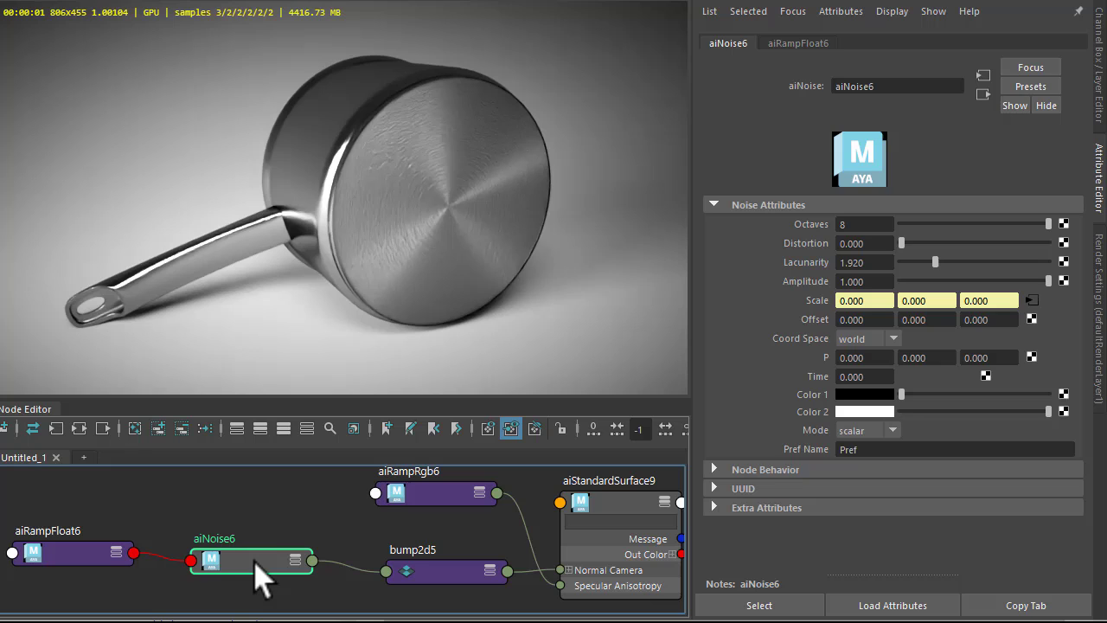